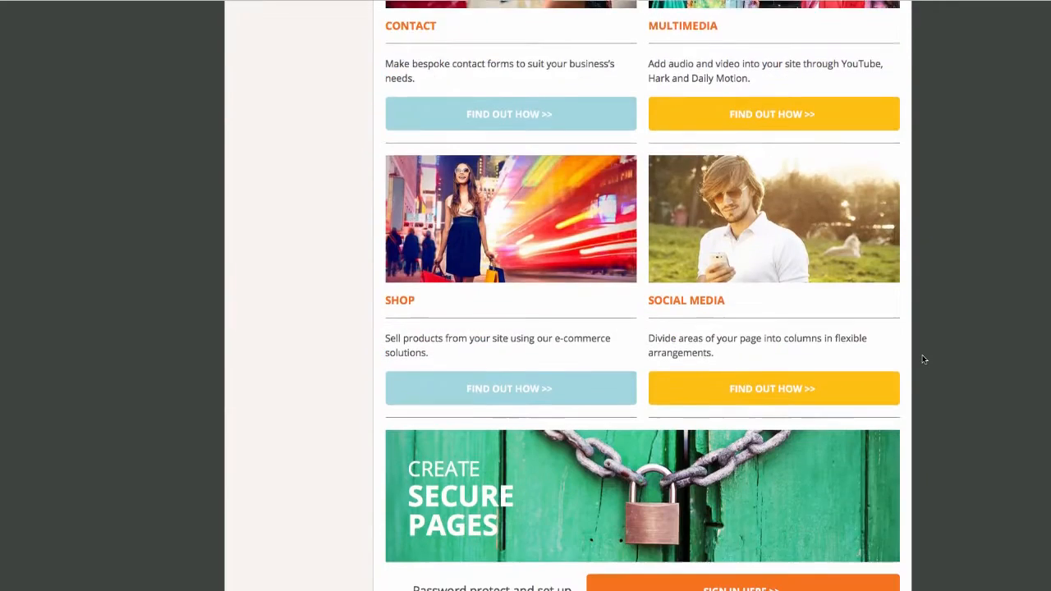
Scroll down through the Fashion House demo site to reach the login page.
scroll(down, 3)
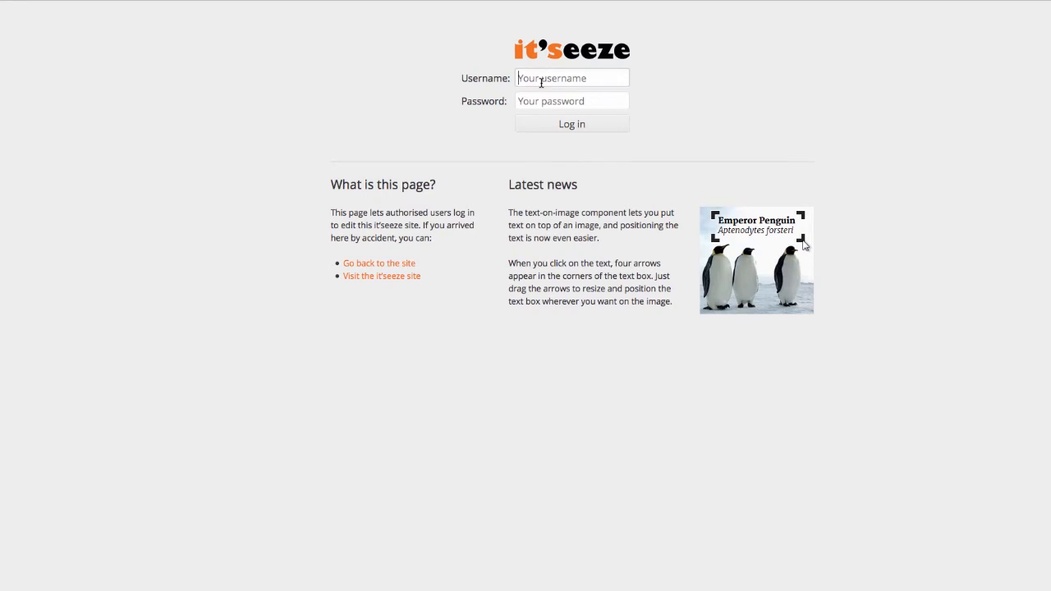
Log in as 'demo.itseez' into edit mode, then open the editing help site.
text(demo.itseez)
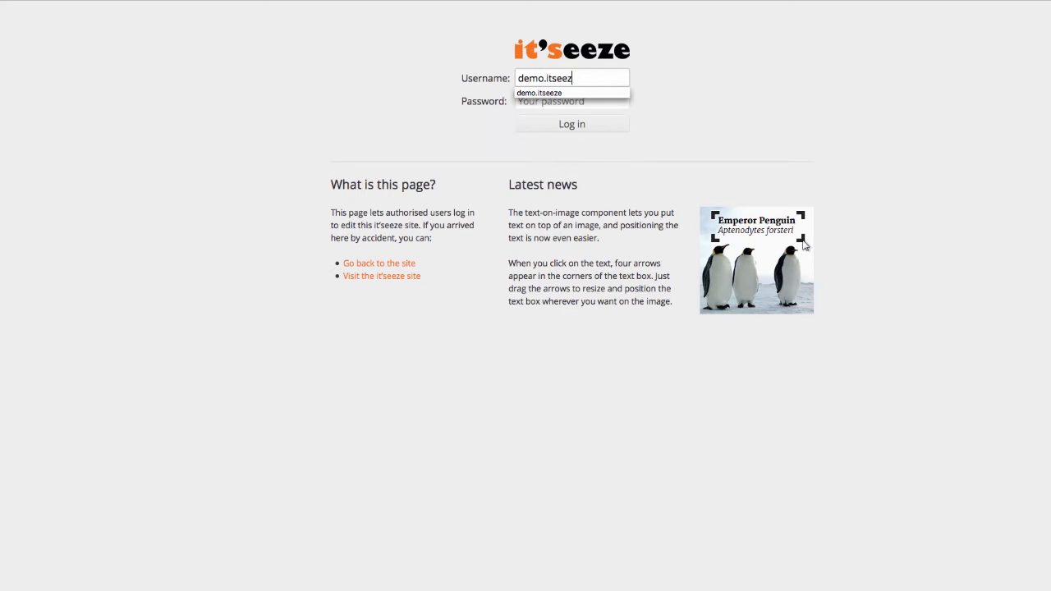
click(571, 101)
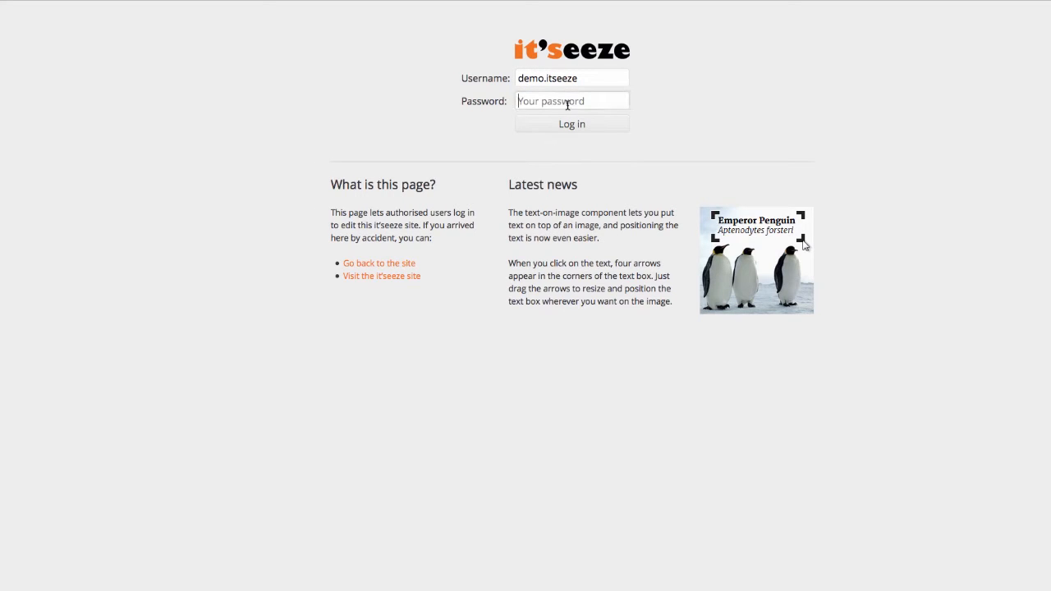
click(571, 124)
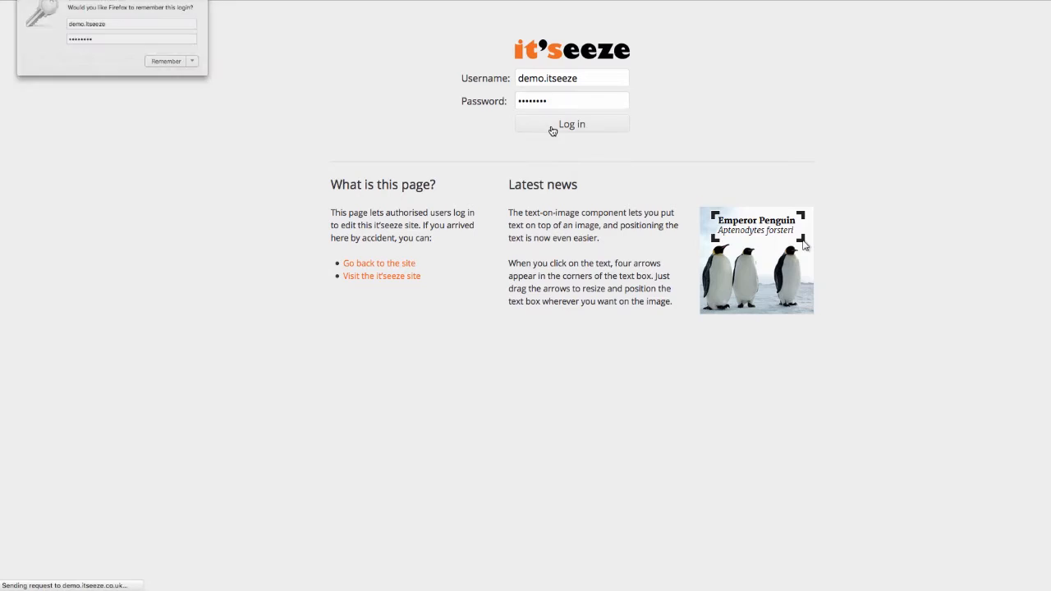
click(572, 123)
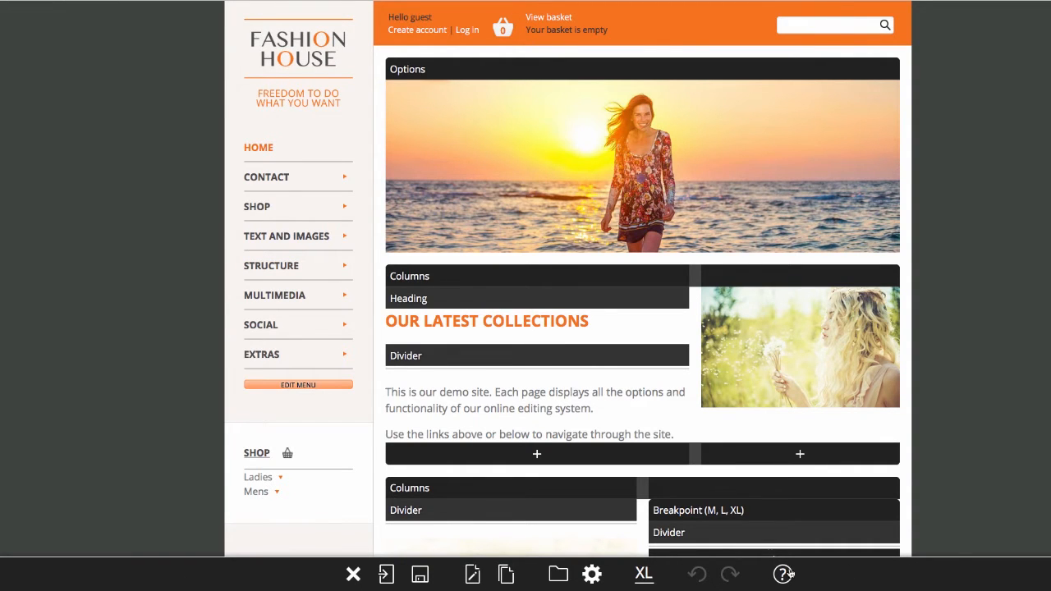
mouse_move(332, 574)
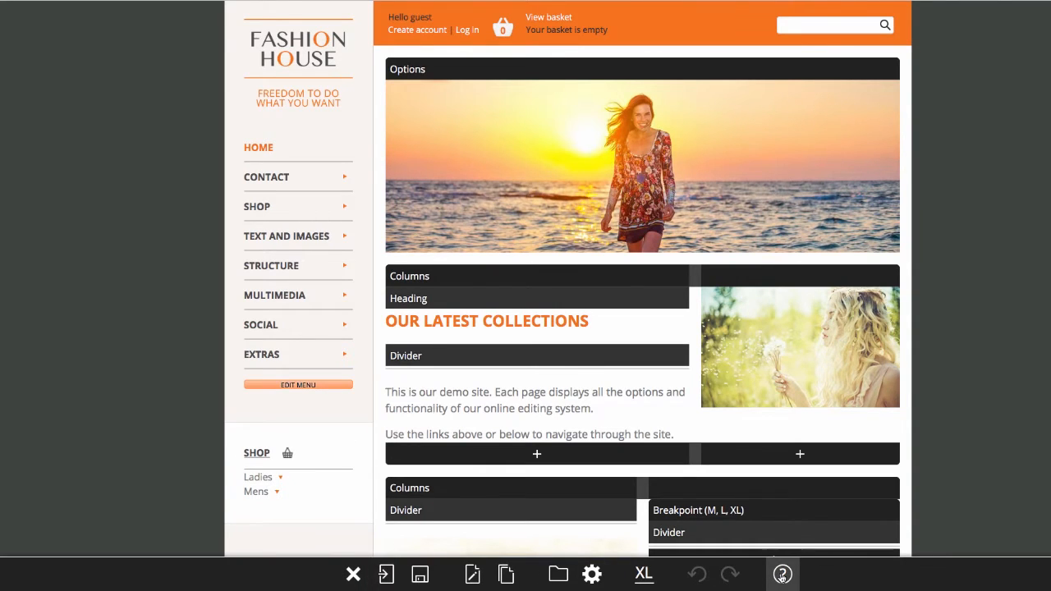
click(783, 574)
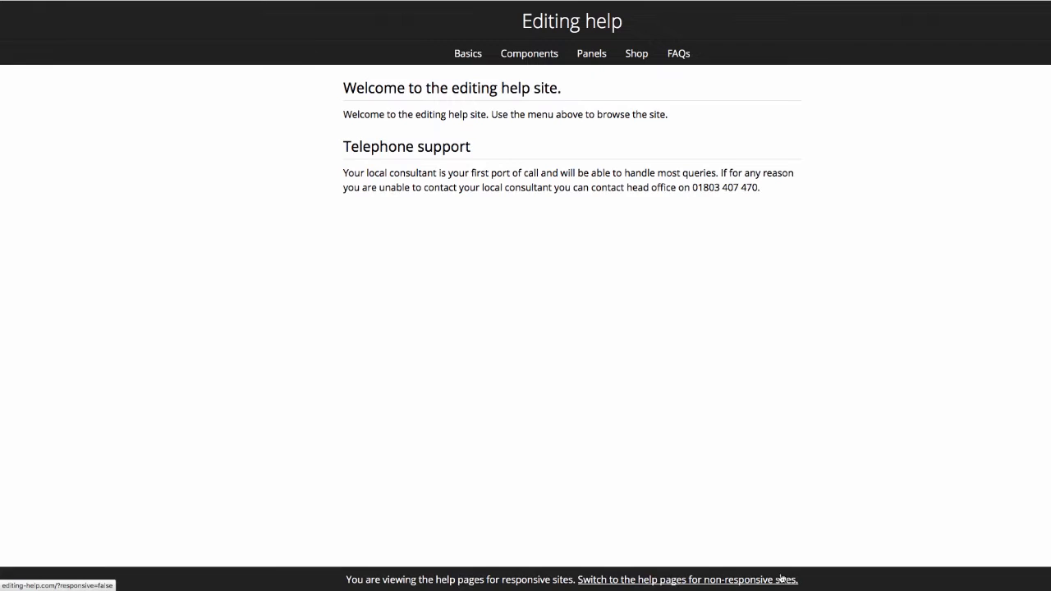
mouse_move(782, 578)
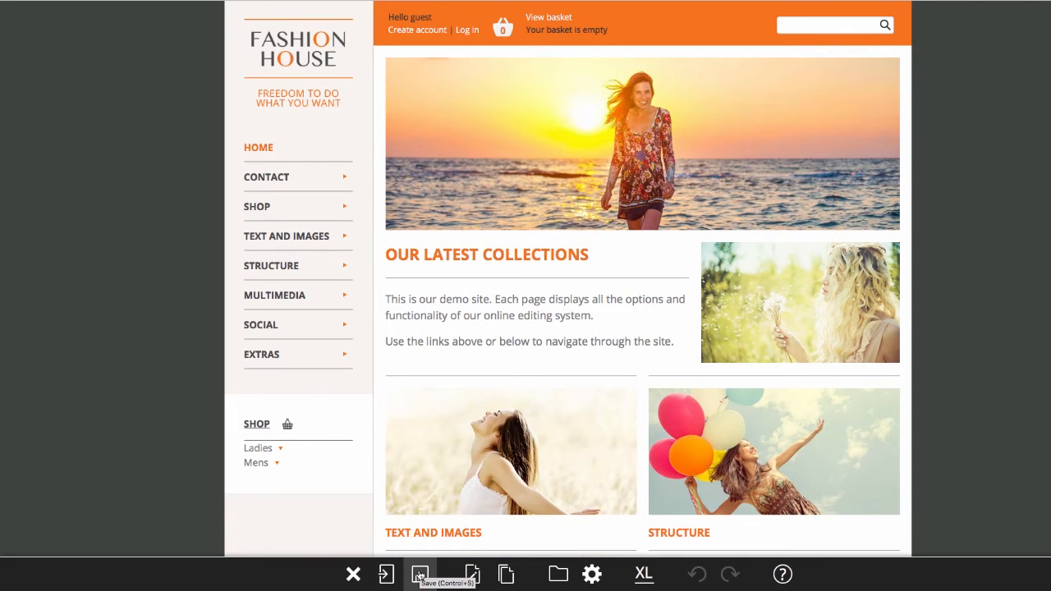
Return to the Fashion House page from the bottom toolbar and scroll down the page.
click(419, 573)
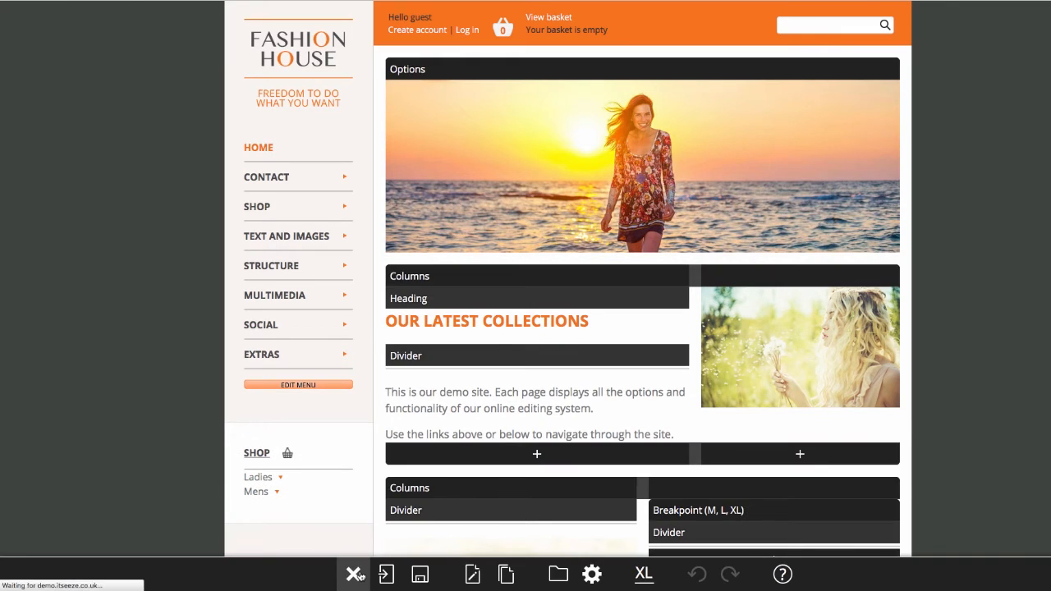
scroll(down, 3)
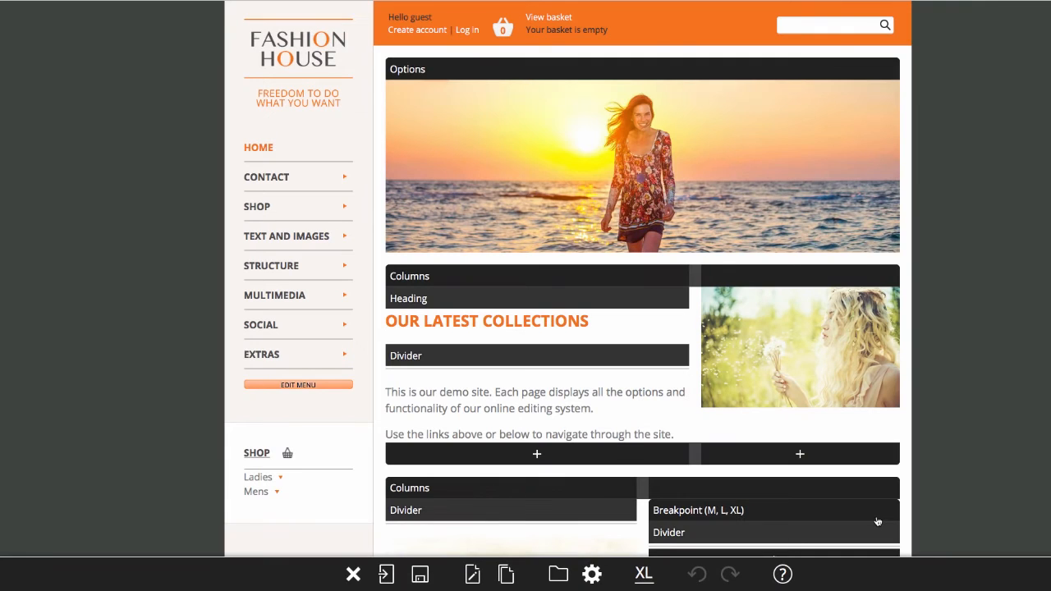
mouse_move(385, 574)
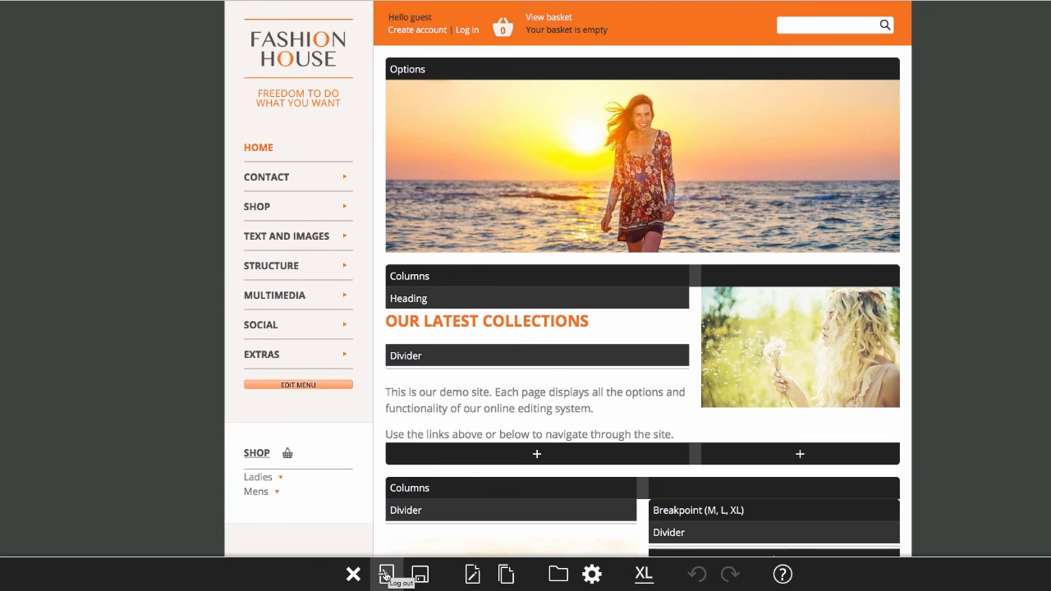
Save the Fashion House home page from the bottom toolbar's Save icon.
click(417, 574)
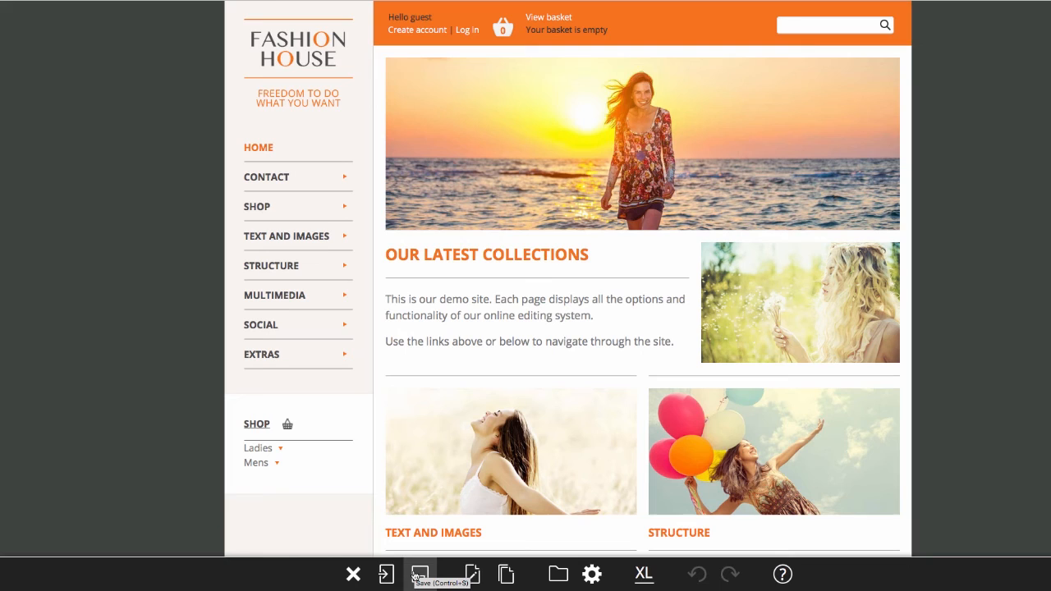
click(419, 574)
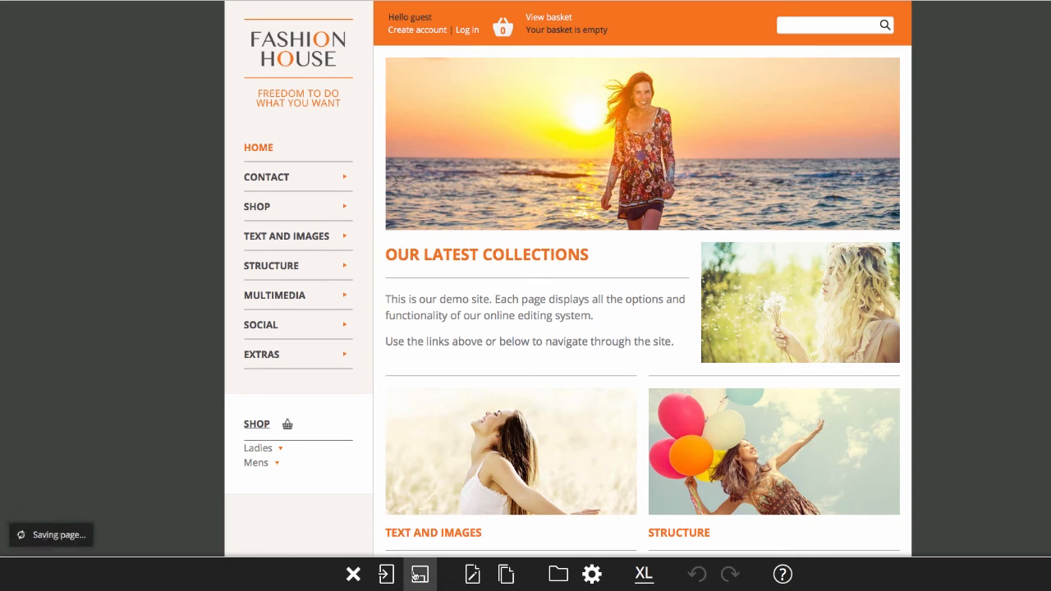